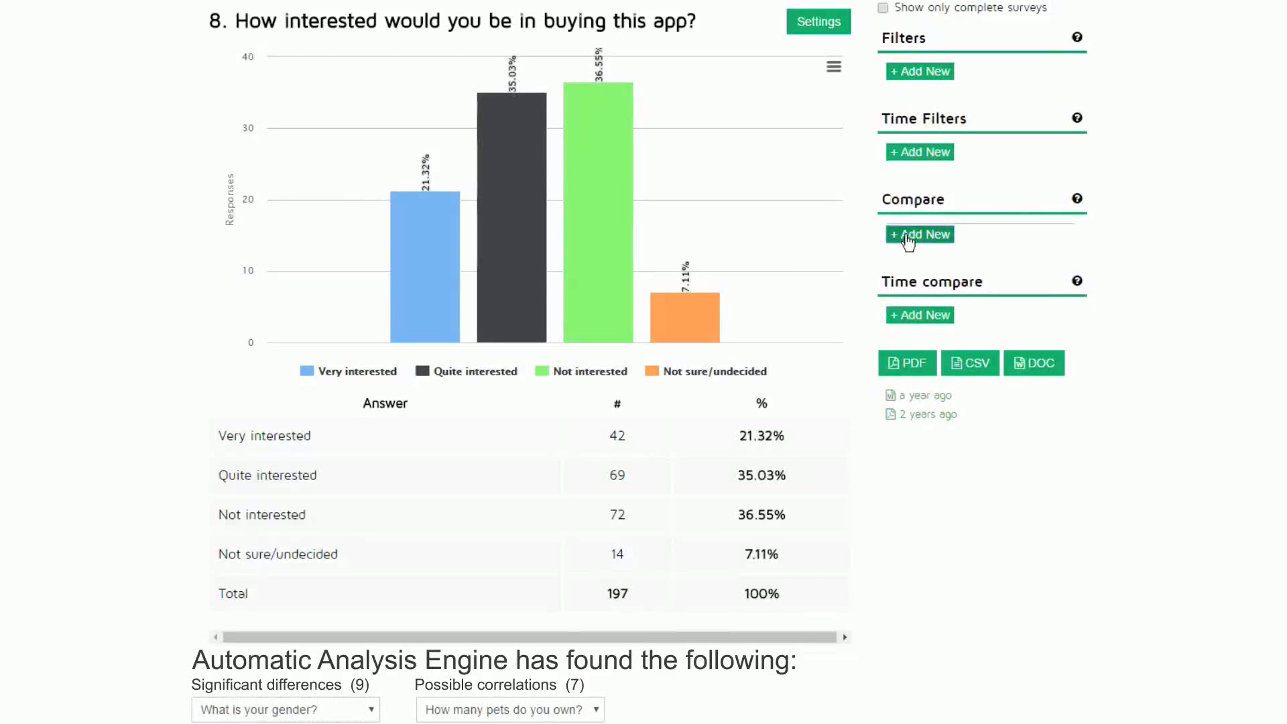
# Add a gender comparison for question 8 and include Female respondents.
pyautogui.click(919, 234)
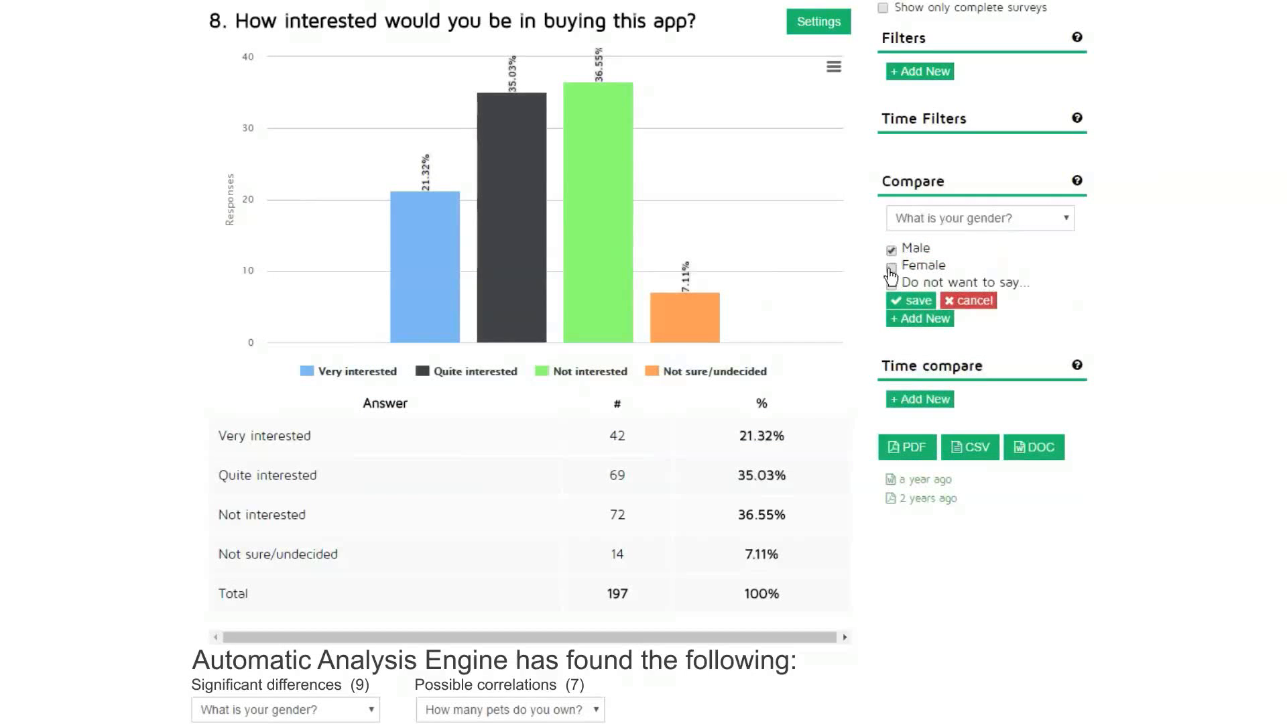
pyautogui.click(910, 300)
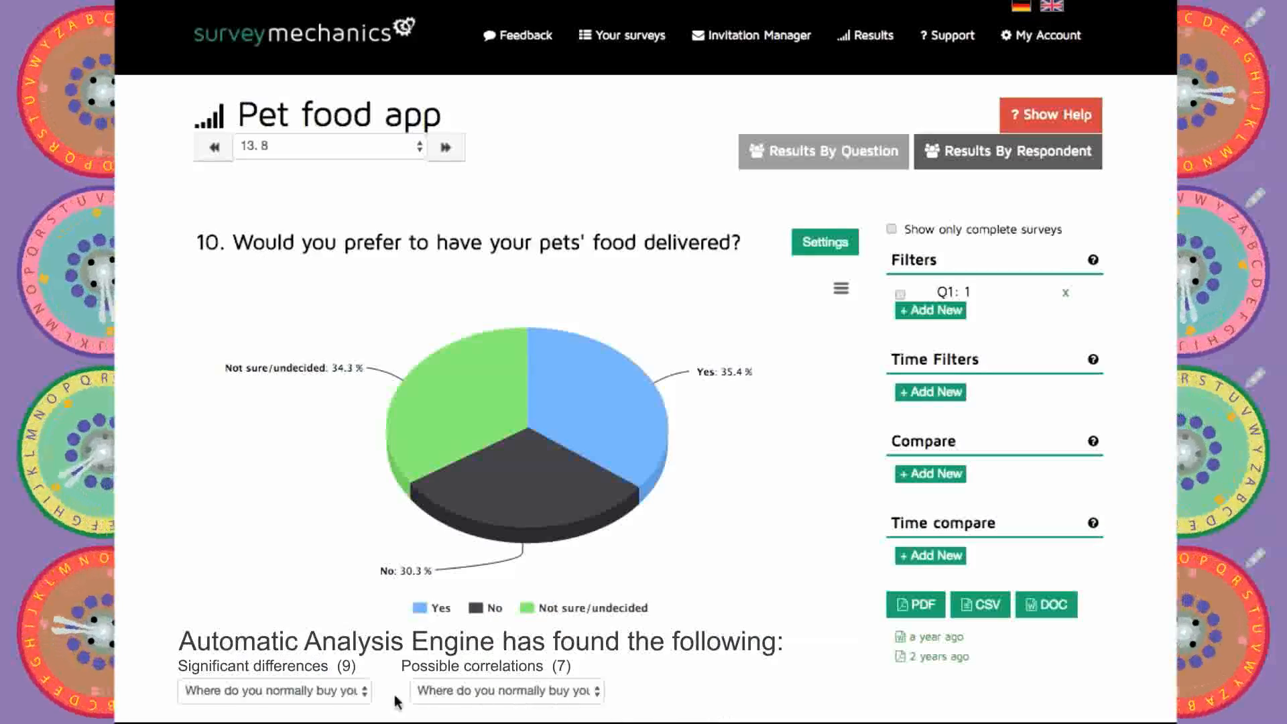
# Bring up the Pet food app's question 10 delivery pie chart with the Q1: 1 filter.
pyautogui.click(273, 690)
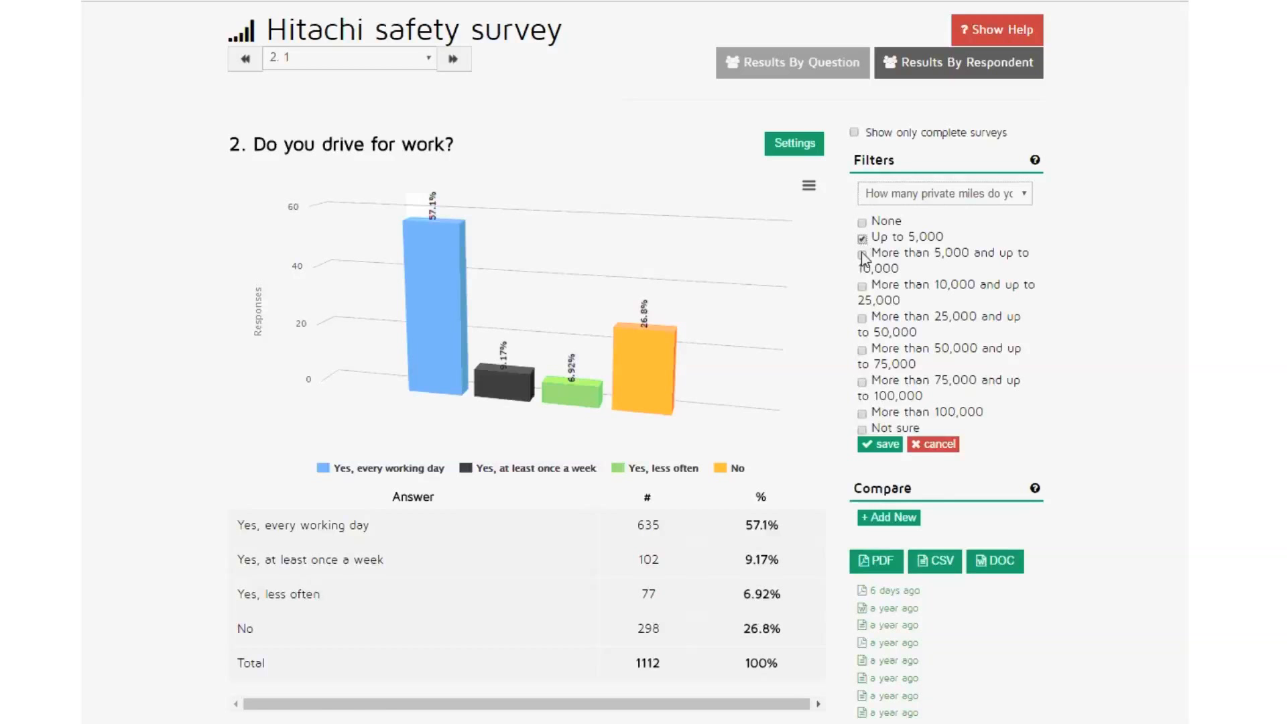
# Add the 5,000–10,000 and 10,000–25,000 bands to the private-miles filter.
pyautogui.click(862, 255)
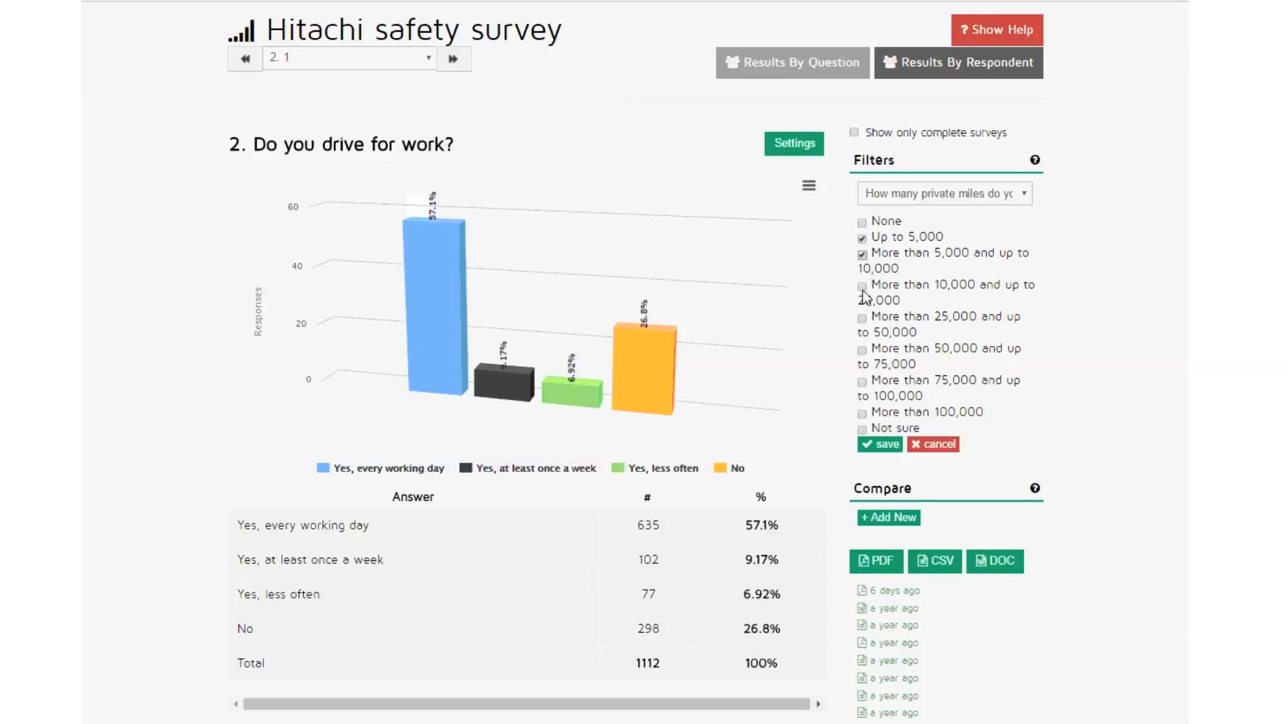
pyautogui.click(862, 287)
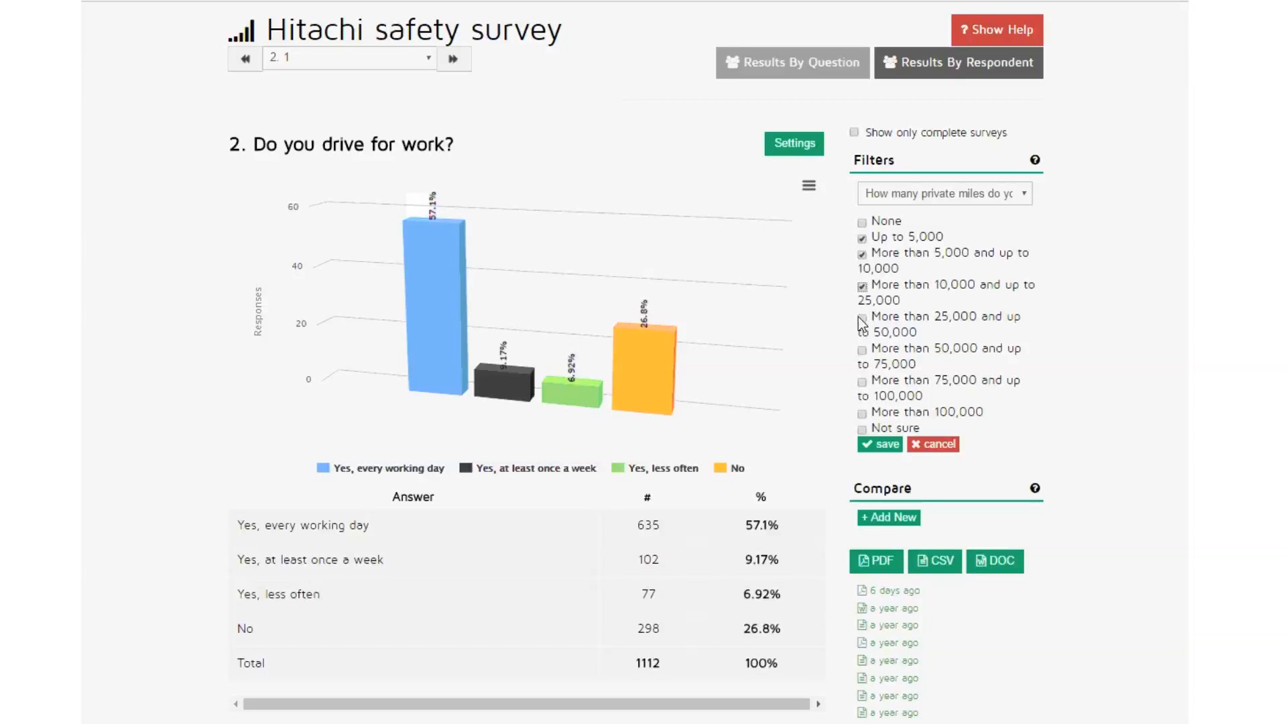